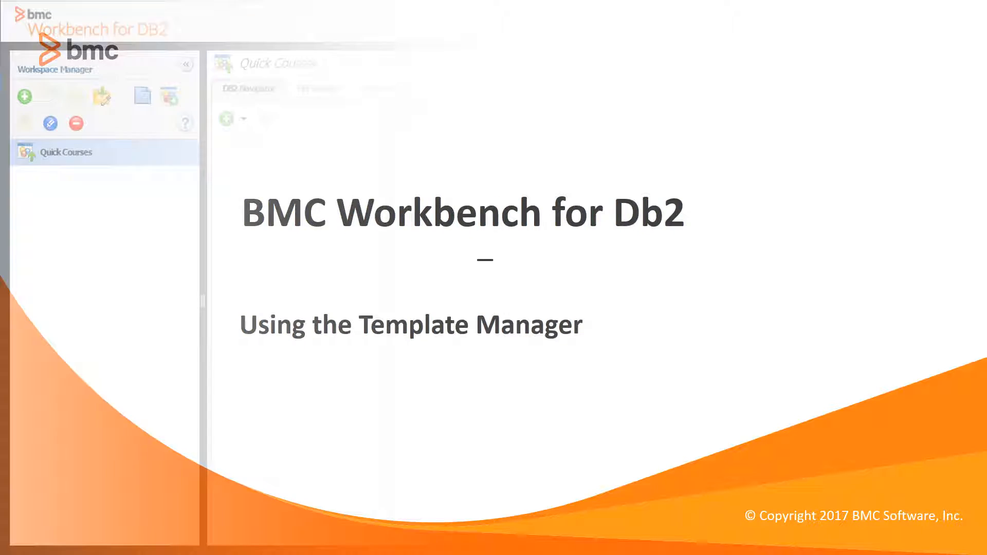
Open the Tools menu in the top bar to show the tool options.
left_click(834, 17)
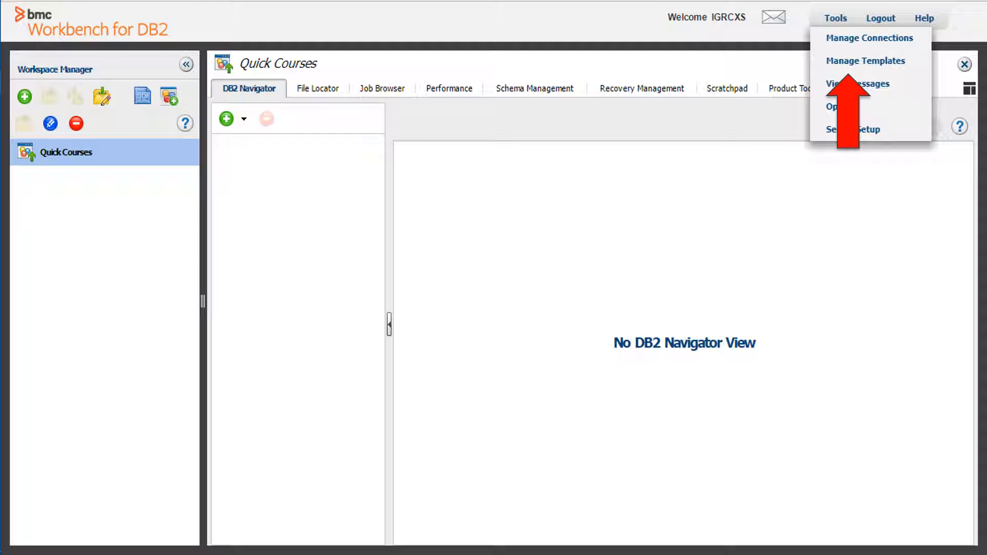
Choose Manage Templates to show the template folder tree.
left_click(866, 61)
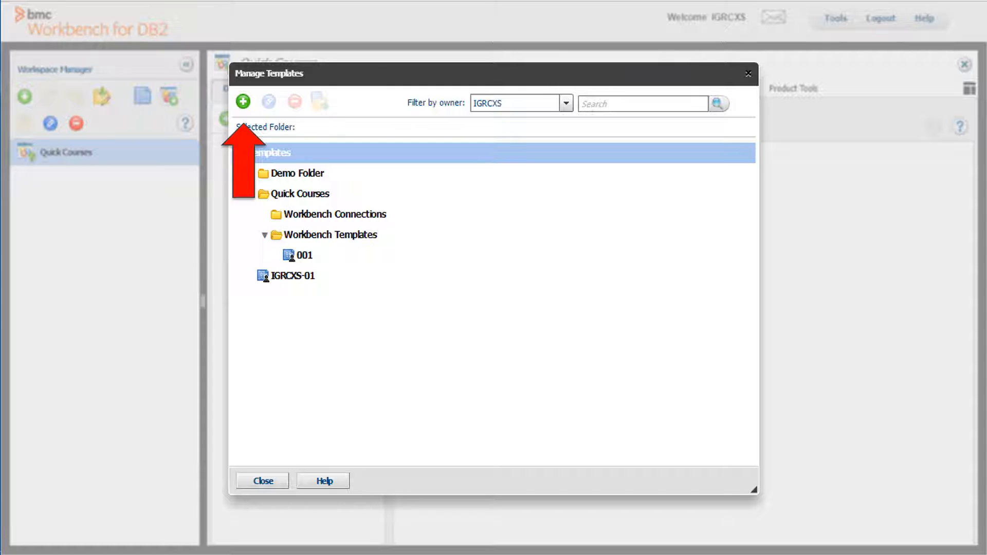
Add folder 'My very important Folder', then its subfolder 'Add to Important Folder'.
left_click(242, 101)
type("My very important Folder")
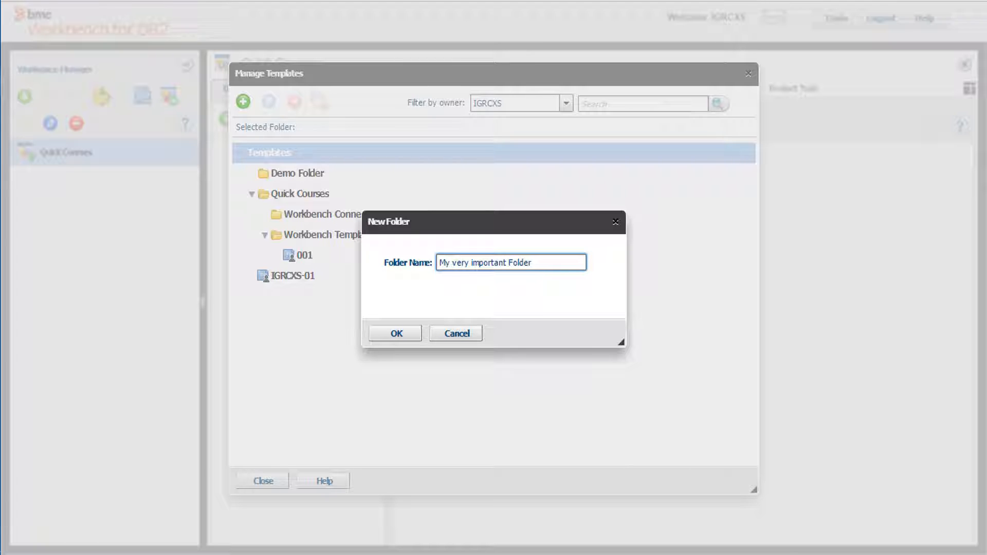
left_click(395, 333)
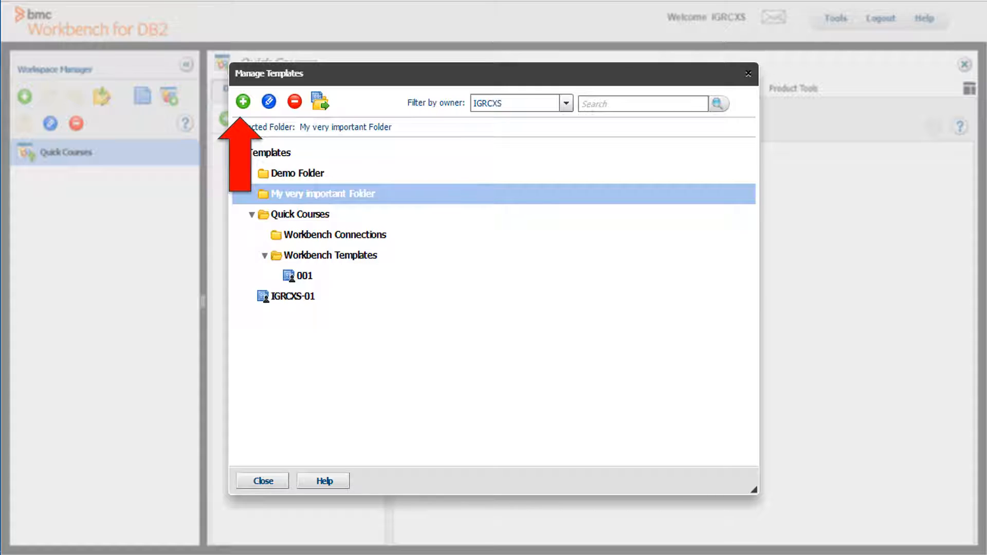
left_click(242, 101)
type("Add to Important Folder")
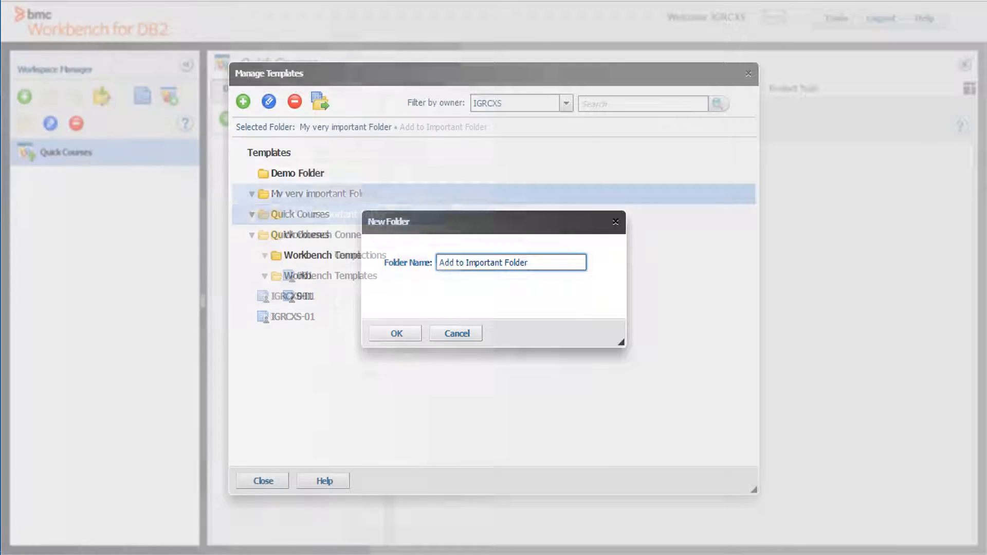
left_click(395, 333)
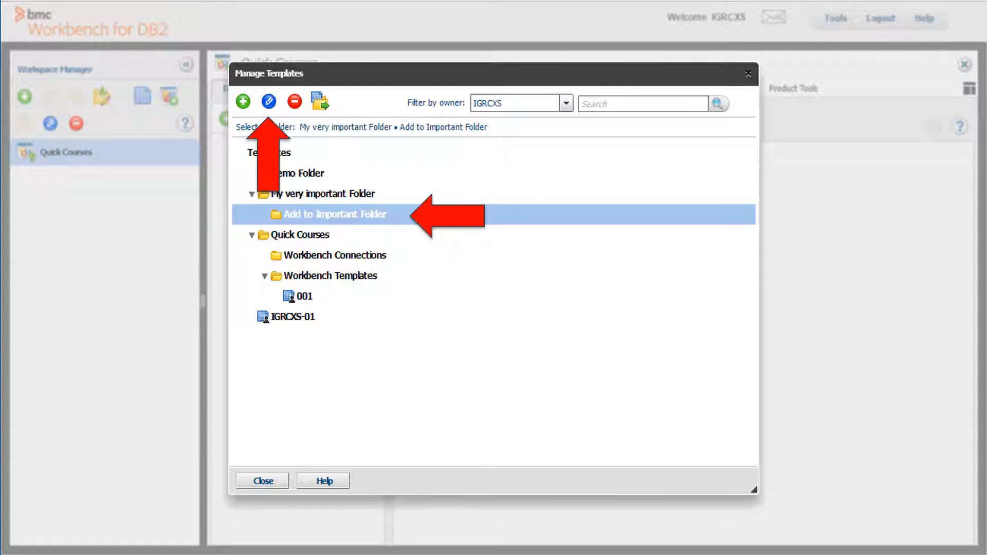
Rename the subfolder 'Add to Important Folder' to 'Another Important Folder'.
left_click(267, 101)
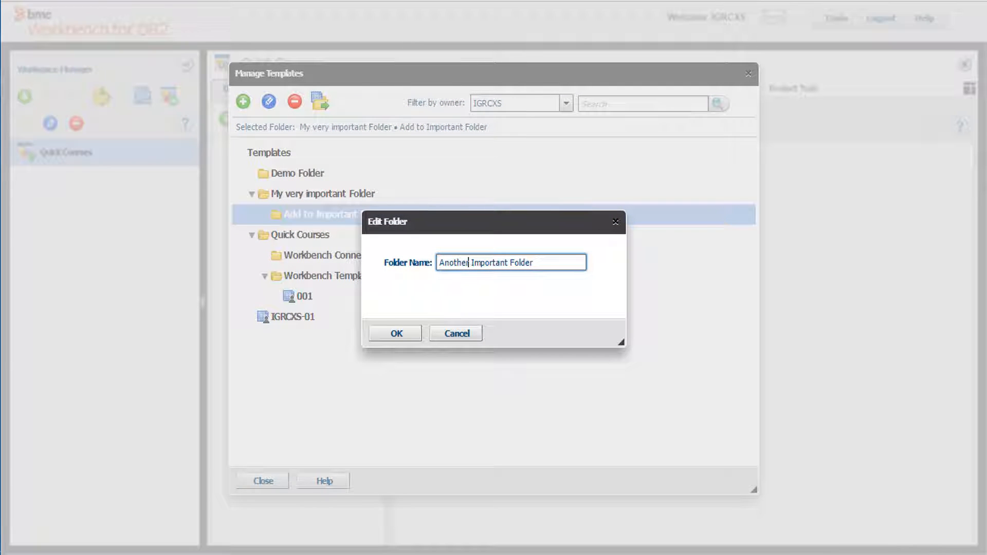
left_click(395, 334)
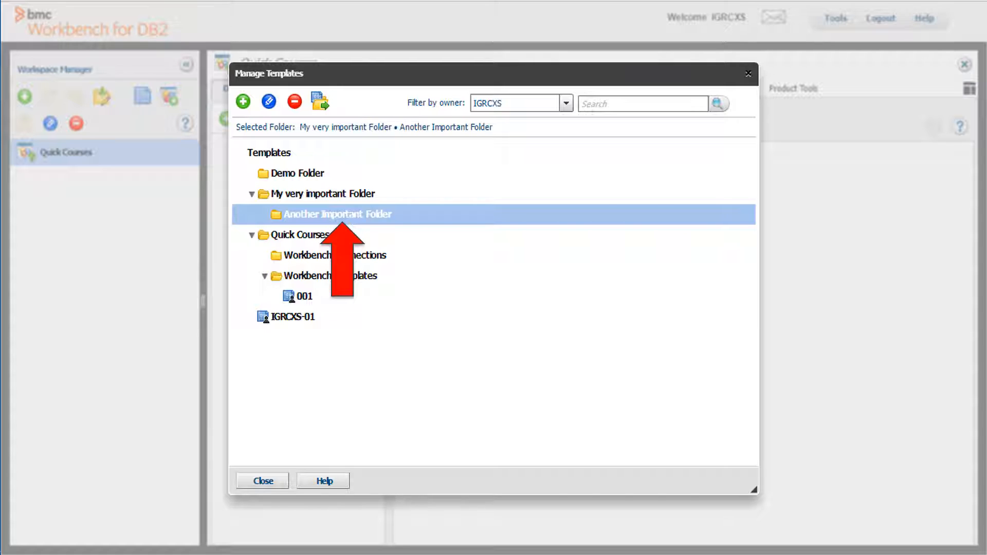
left_click(331, 276)
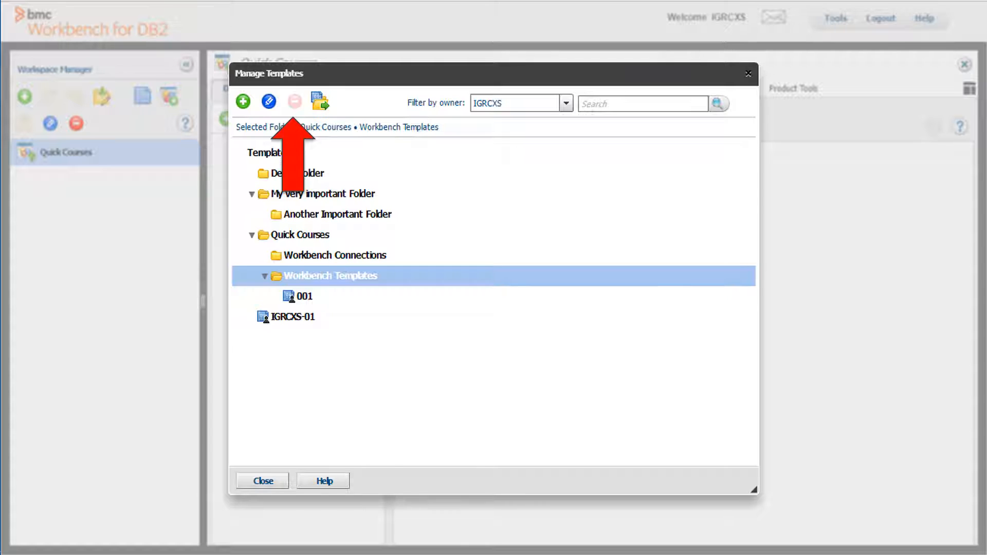
Remove the Workbench Connections folder, confirming the deletion with Yes.
left_click(336, 255)
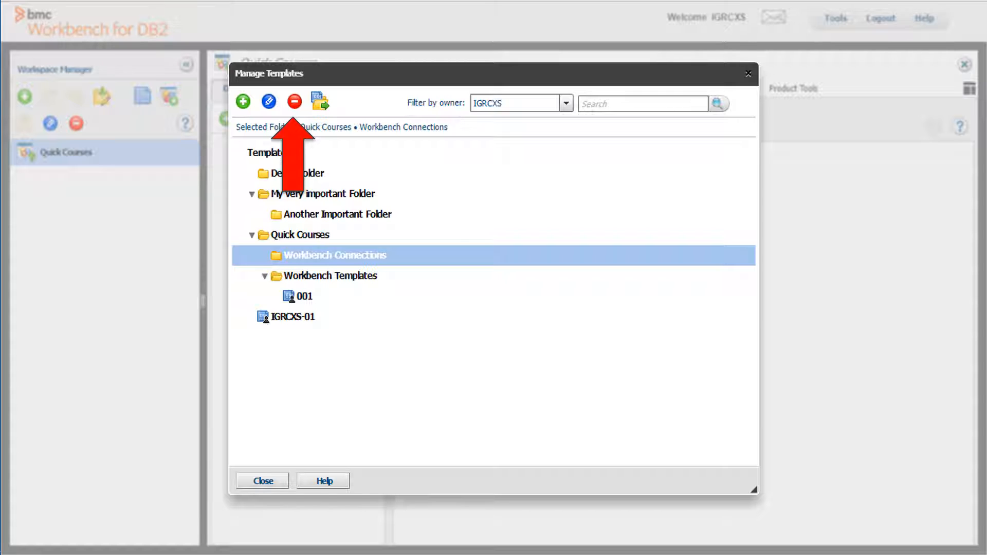
left_click(294, 102)
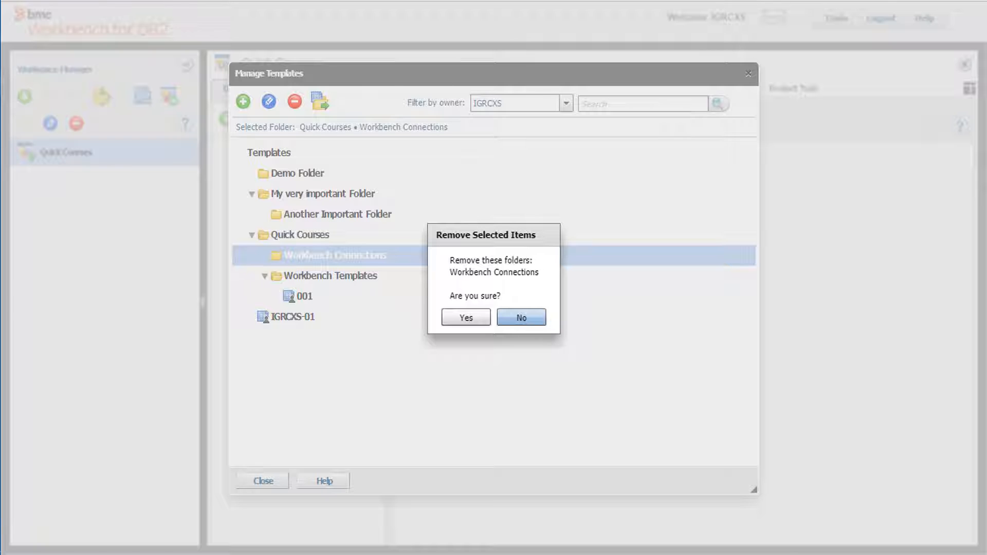
left_click(466, 317)
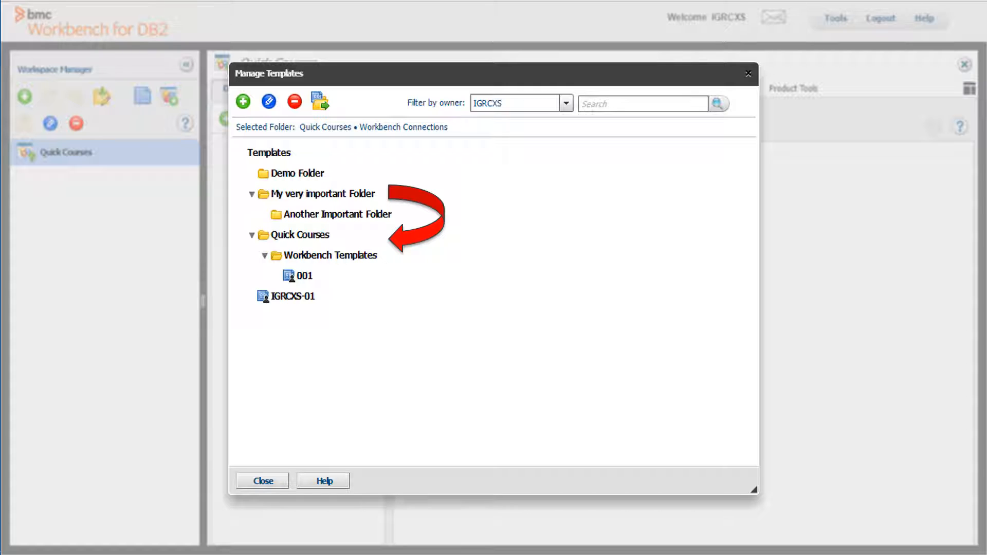
left_click(322, 194)
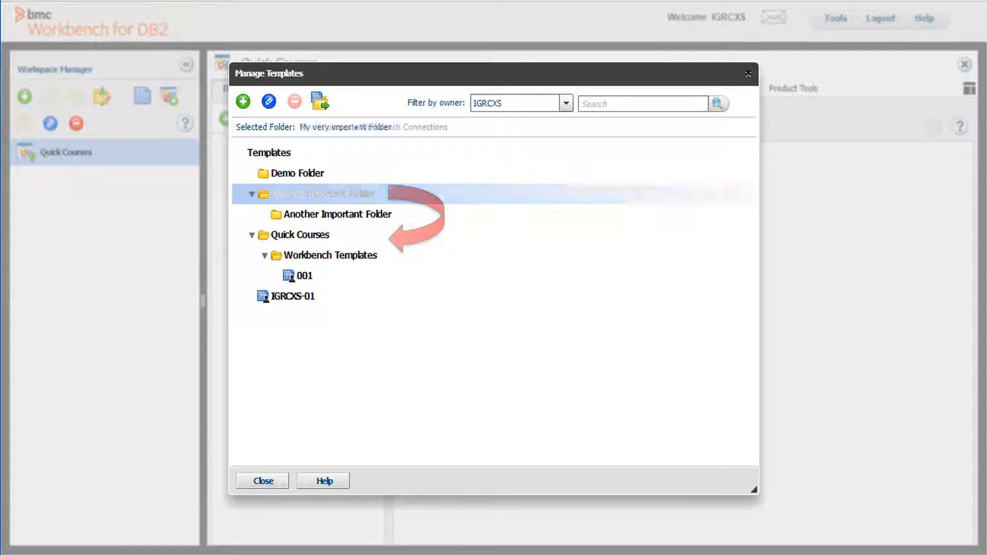
Move 'My very important Folder' under Quick Courses in the Move Folder dialog.
left_click(322, 193)
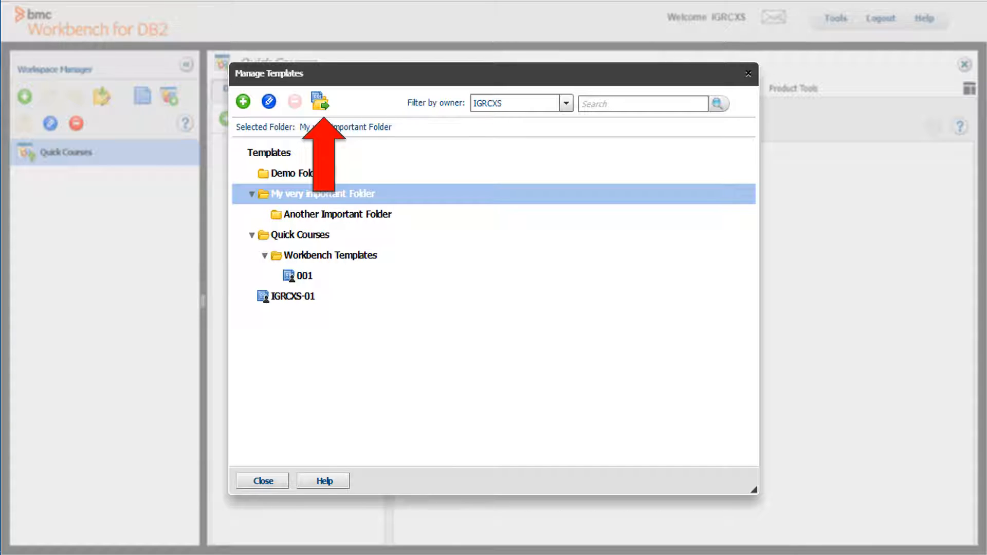
left_click(320, 101)
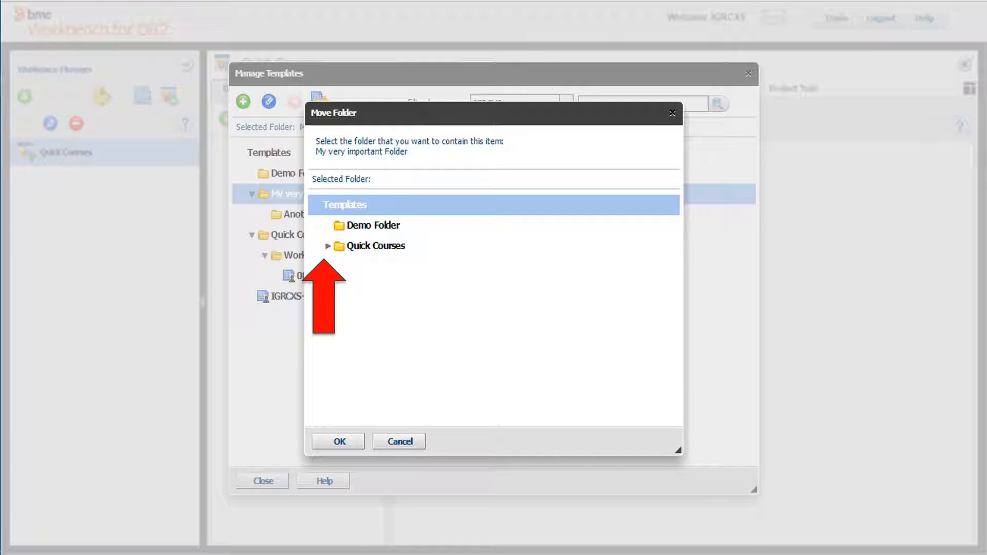
left_click(338, 441)
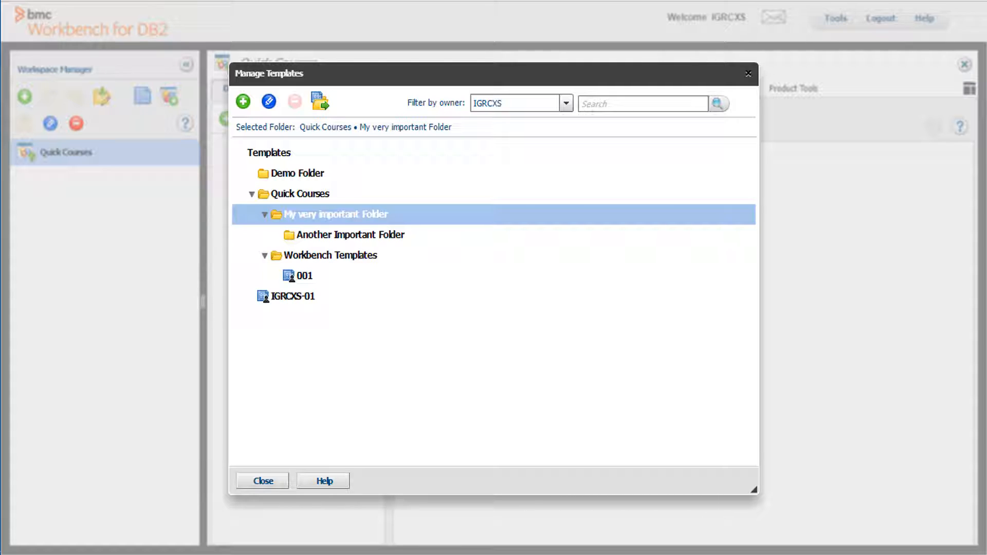
left_click(565, 104)
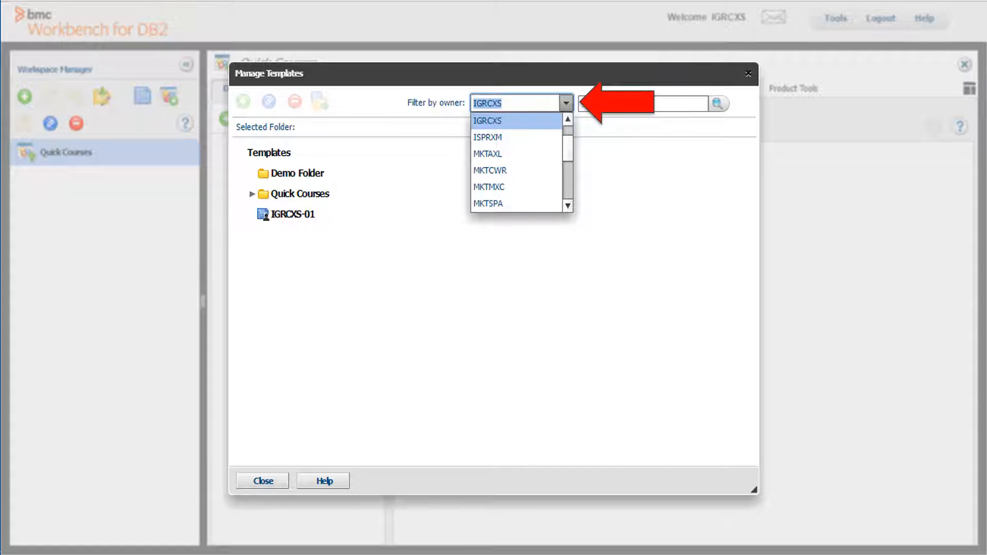
Search the templates for 'important' to list both important folders.
type("in")
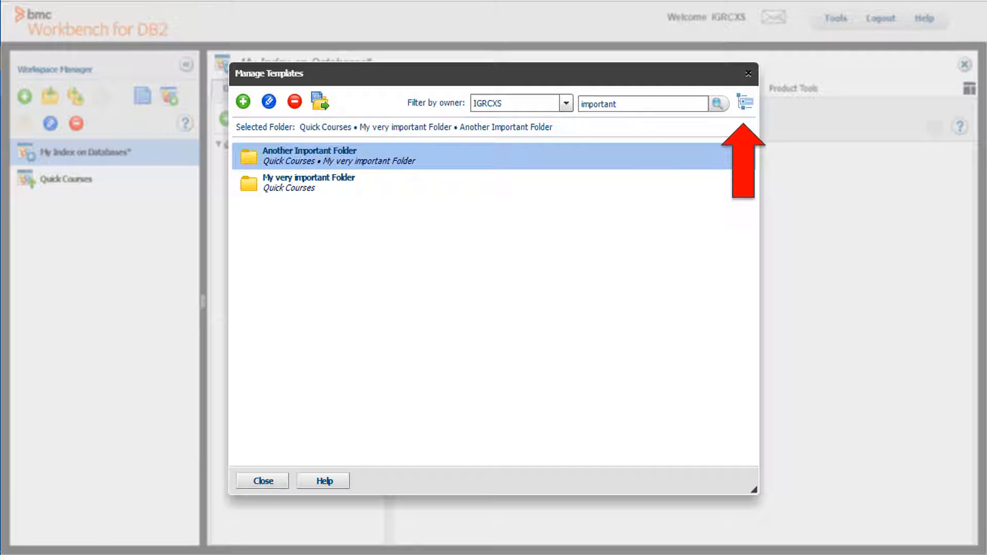
Switch back to the folder tree view and close the template manager.
left_click(745, 101)
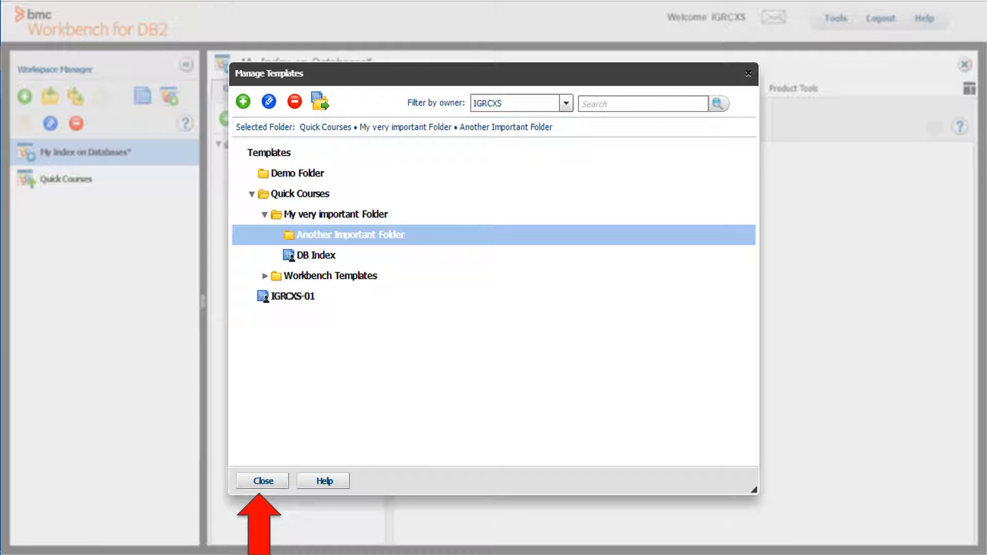
left_click(262, 480)
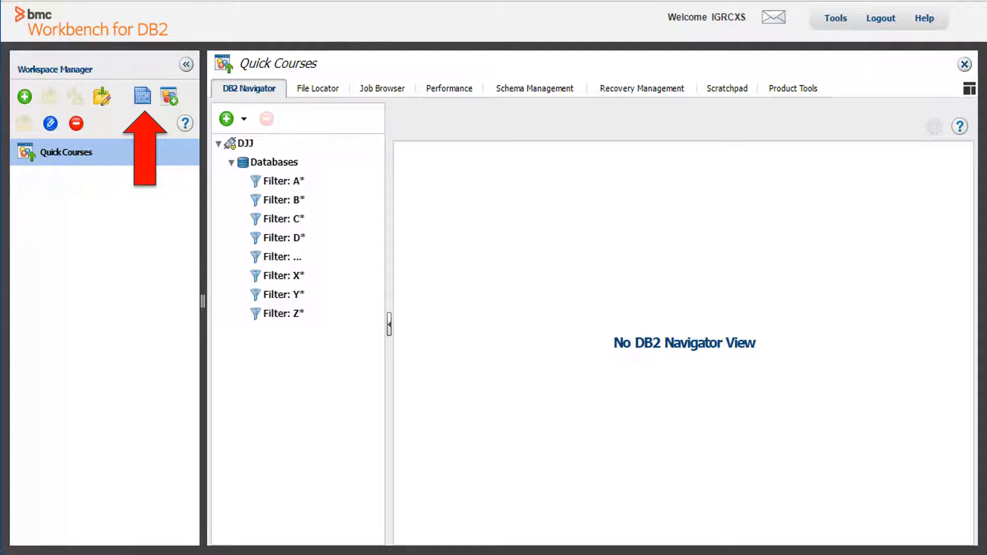
Create template 'DB Index' from the Quick Courses workspace in My very important Folder.
left_click(141, 97)
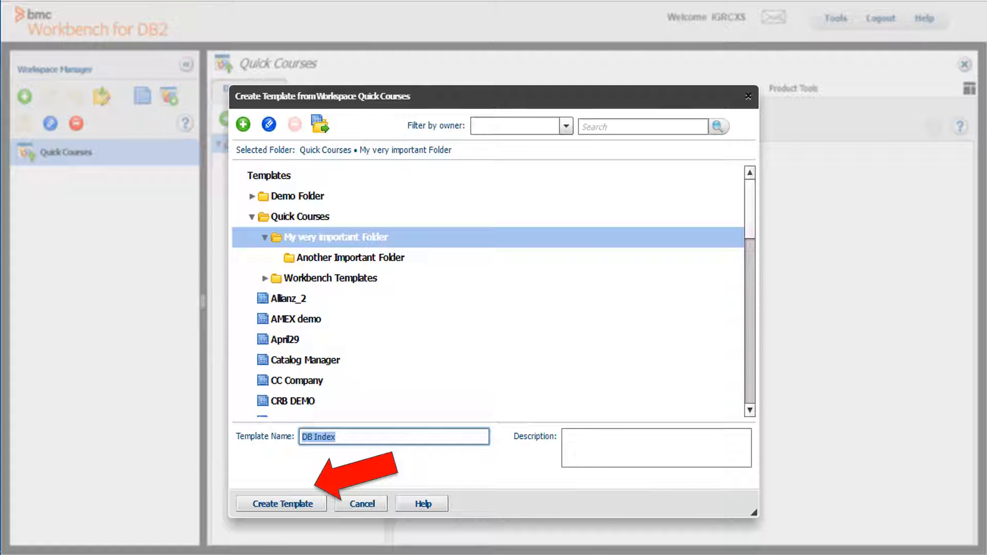
left_click(281, 504)
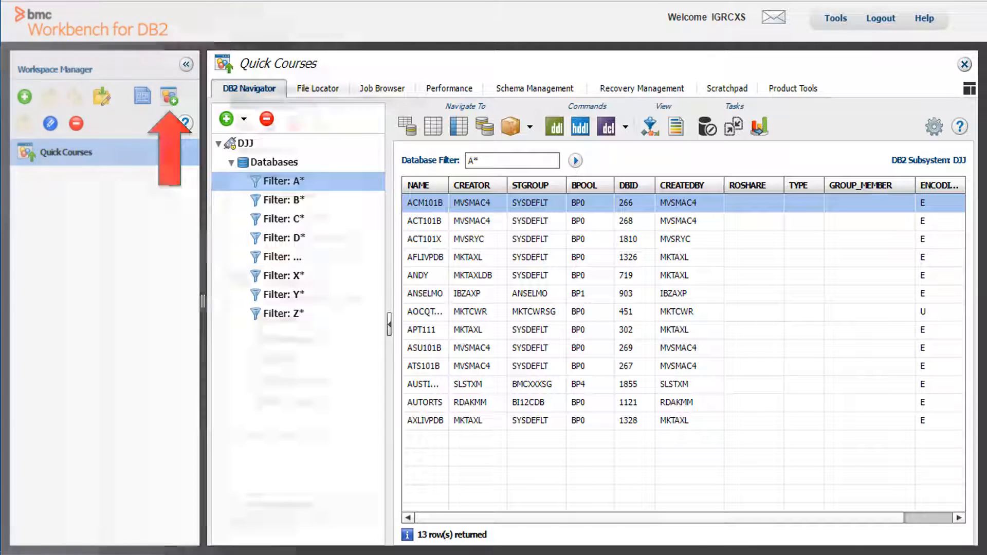
Build workspace 'My Index on Databases' from the DB Index template.
left_click(168, 96)
type("My Index on Databases")
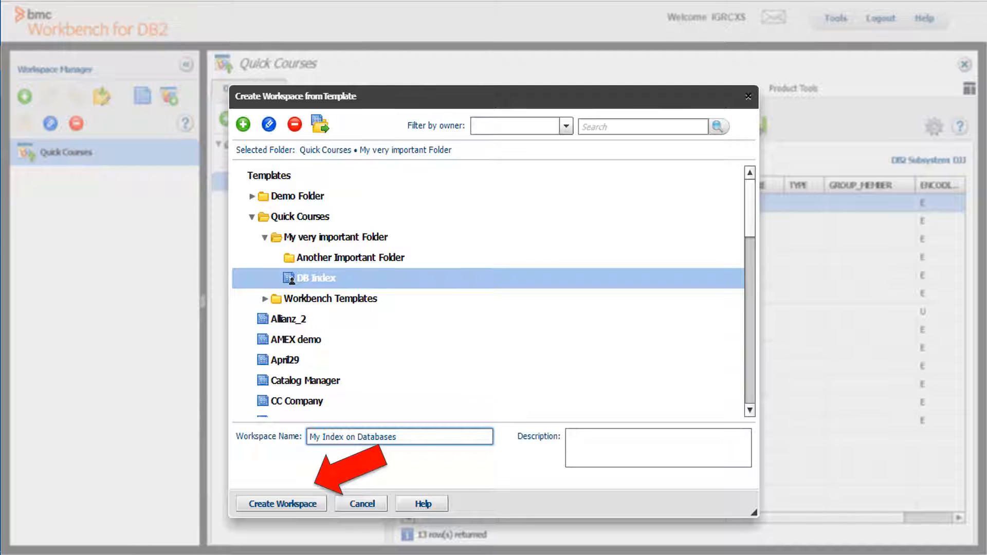
left_click(281, 503)
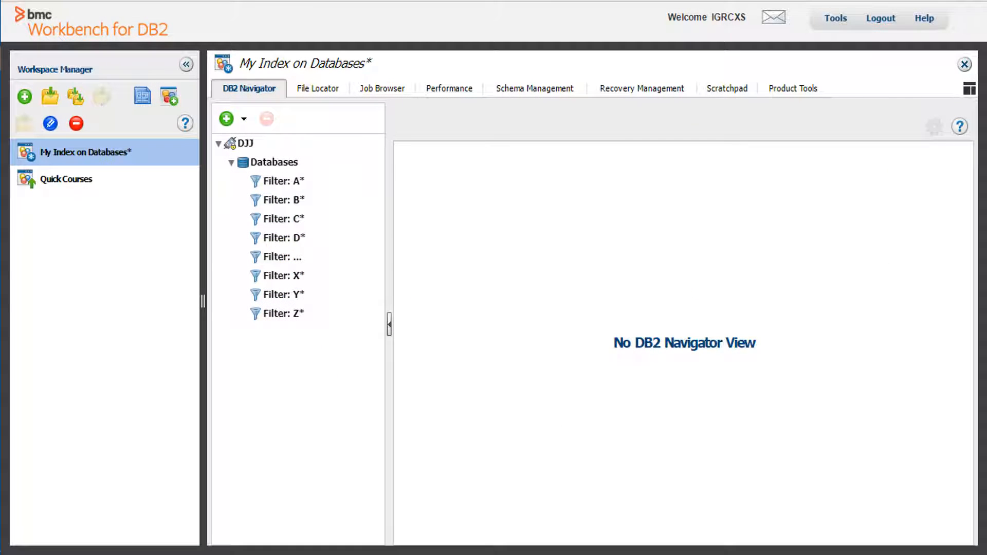